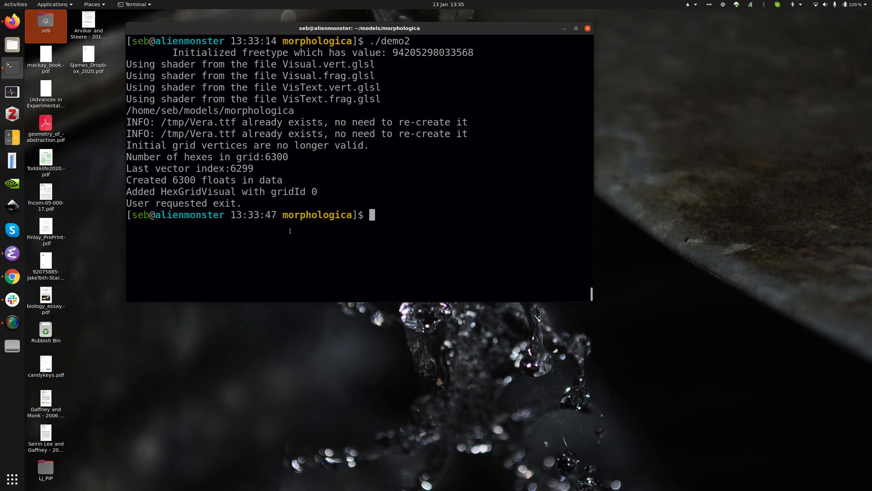
Run ./demo2 from the morphologica folder to open the rainbow hex-grid demo window.
{"action": "type", "text": "./demo2"}
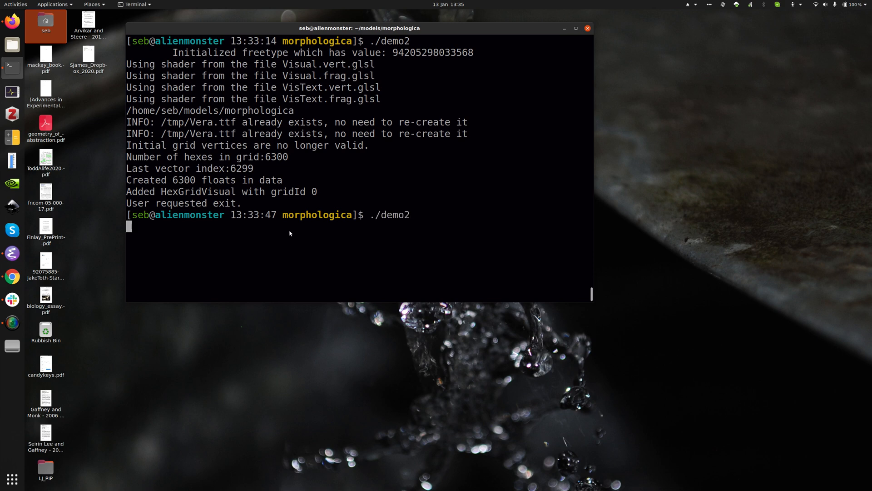
{"action": "key", "text": "Return"}
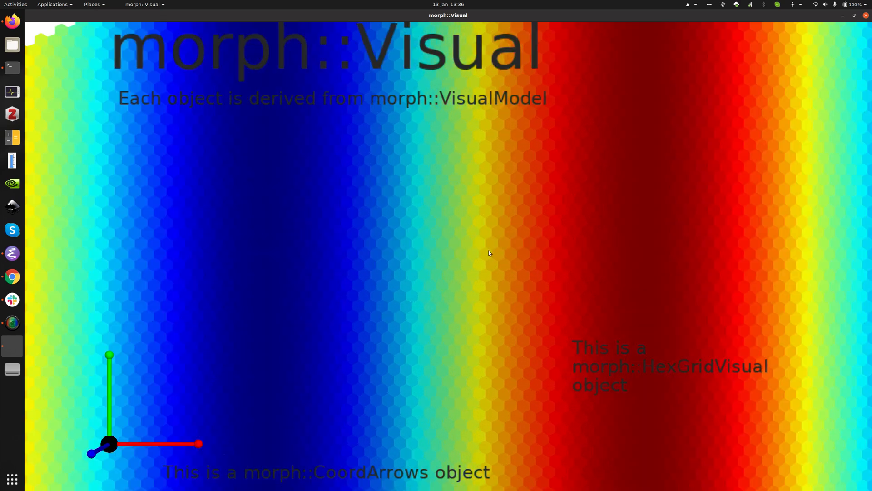
{"action": "mouse_move", "coordinate": [429, 258]}
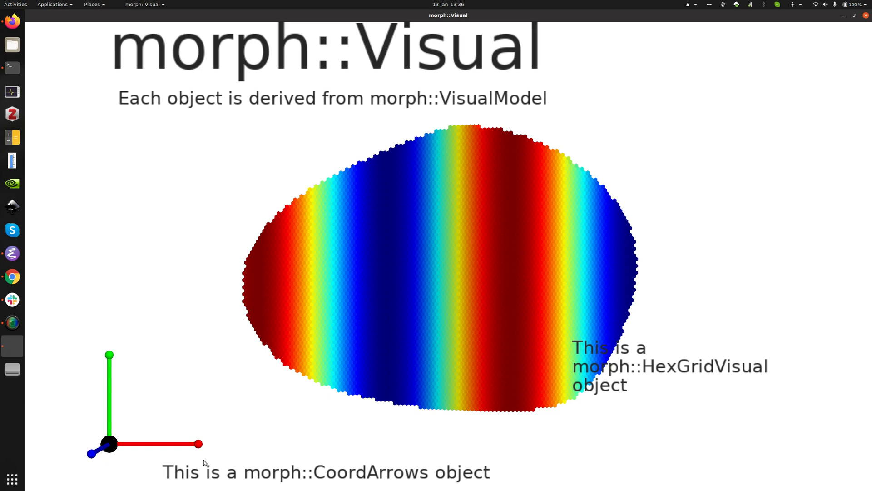
{"action": "mouse_move", "coordinate": [187, 382]}
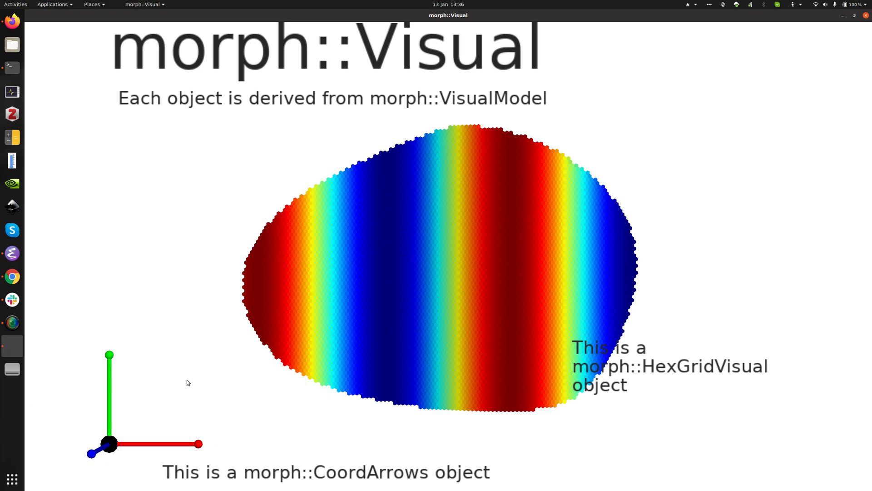
{"action": "mouse_move", "coordinate": [443, 279]}
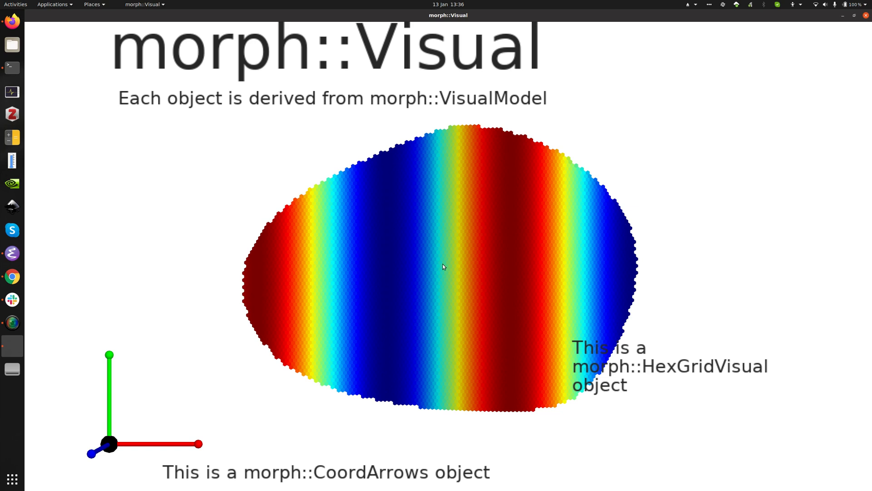
Rotate the striped hex-grid map by dragging to view it from another angle.
{"action": "left_click_drag", "start_coordinate": [442, 266], "coordinate": [584, 240]}
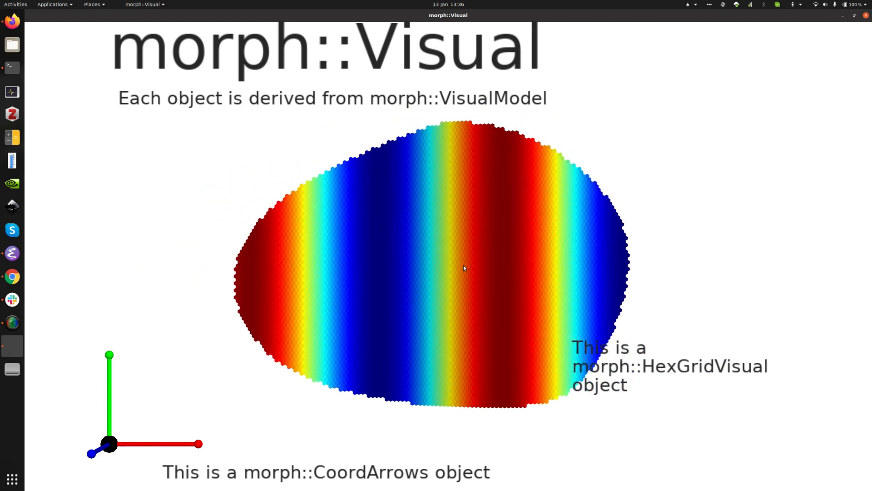
{"action": "mouse_move", "coordinate": [184, 170]}
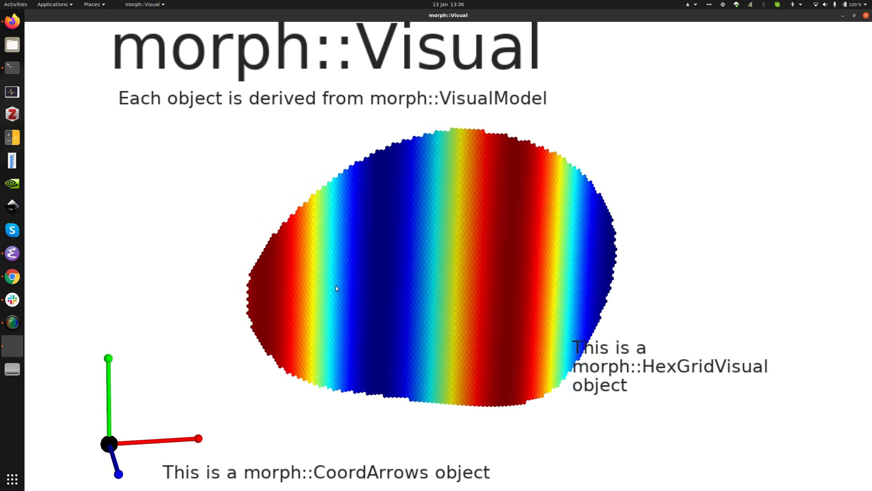
{"action": "left_click_drag", "start_coordinate": [335, 288], "coordinate": [547, 326]}
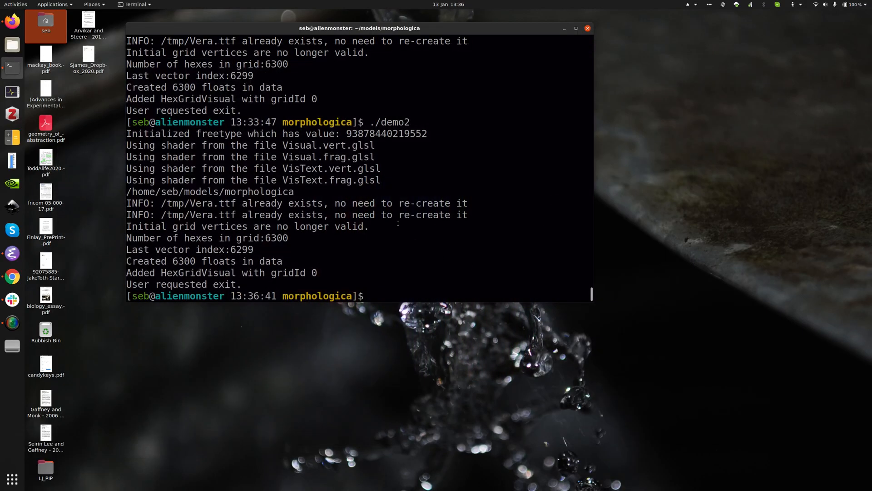
Run ./demo3 and maximise the ScatterVisual window of purple-to-yellow spheres.
{"action": "type", "text": "./demo3"}
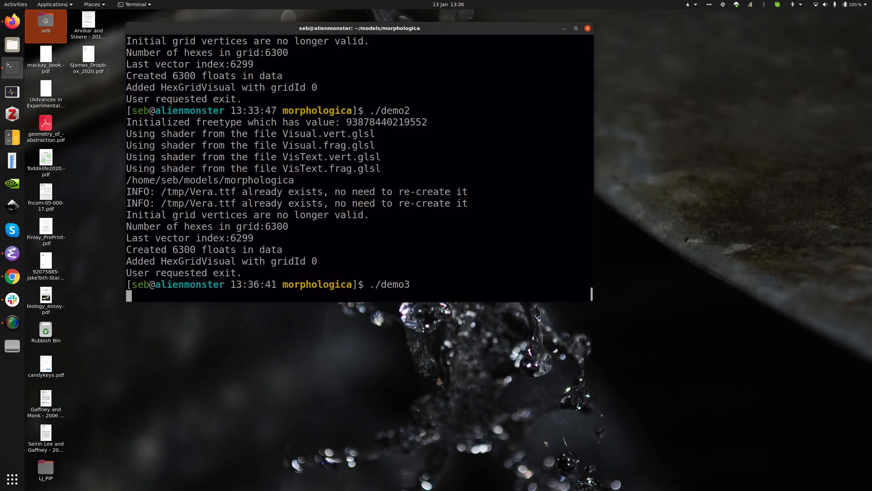
{"action": "key", "text": "Return"}
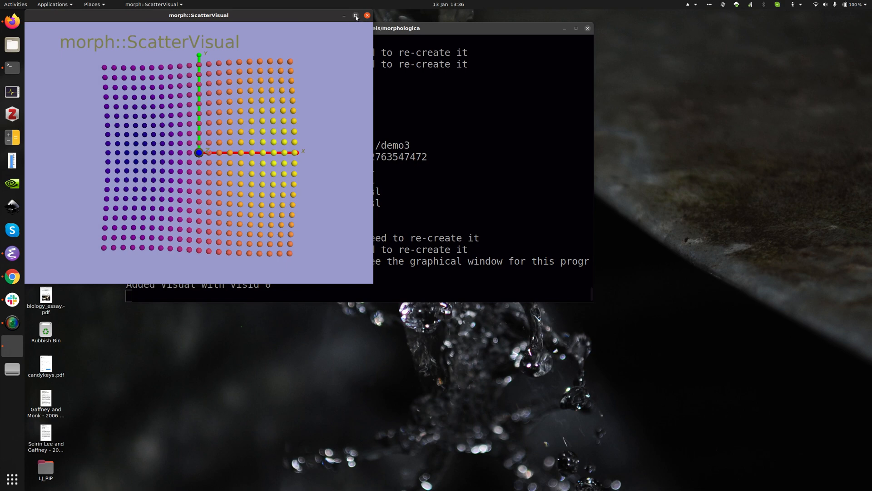
{"action": "left_click", "coordinate": [354, 14]}
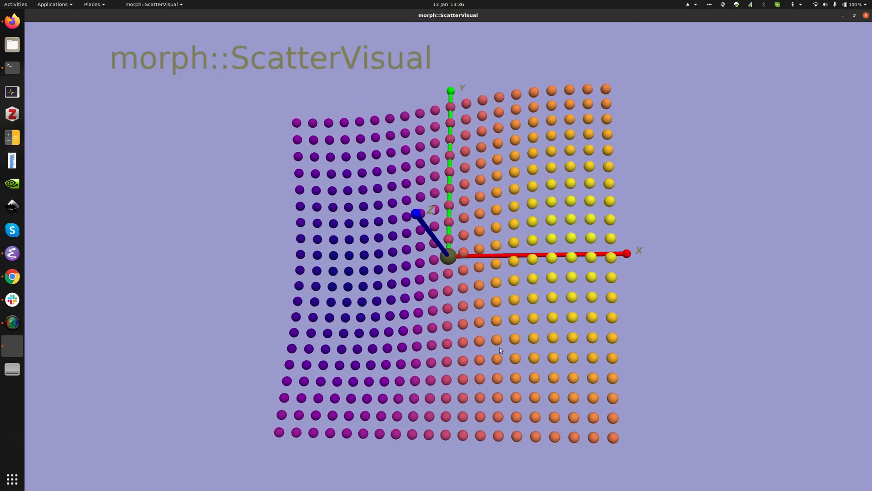
{"action": "left_click_drag", "start_coordinate": [499, 349], "coordinate": [472, 276]}
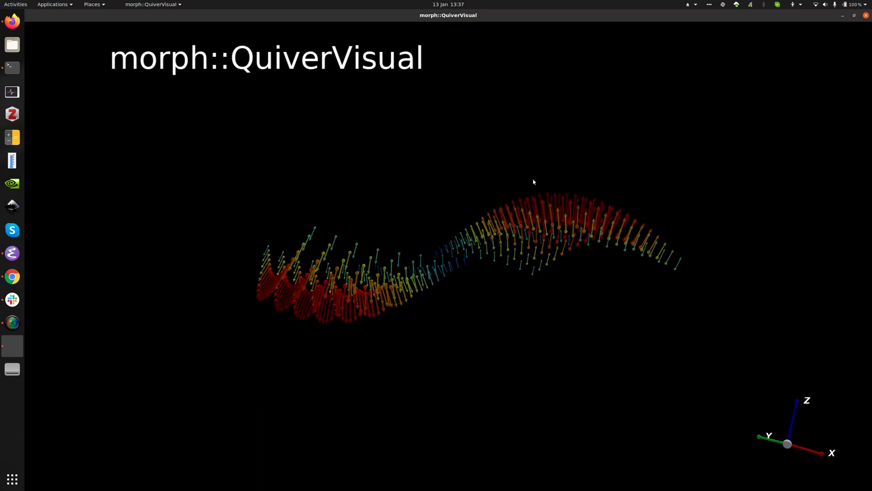
Rotate the QuiverVisual arrow field, ending on a side view.
{"action": "left_click_drag", "start_coordinate": [534, 182], "coordinate": [427, 301]}
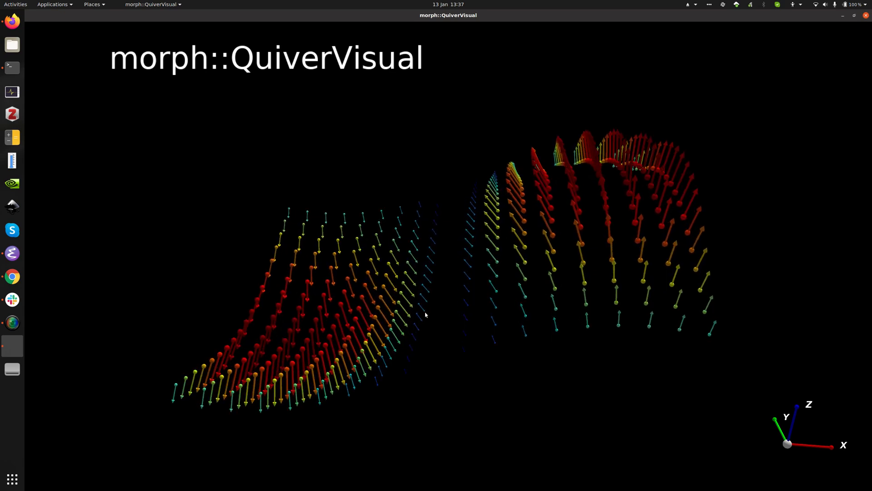
{"action": "left_click_drag", "start_coordinate": [426, 315], "coordinate": [506, 326]}
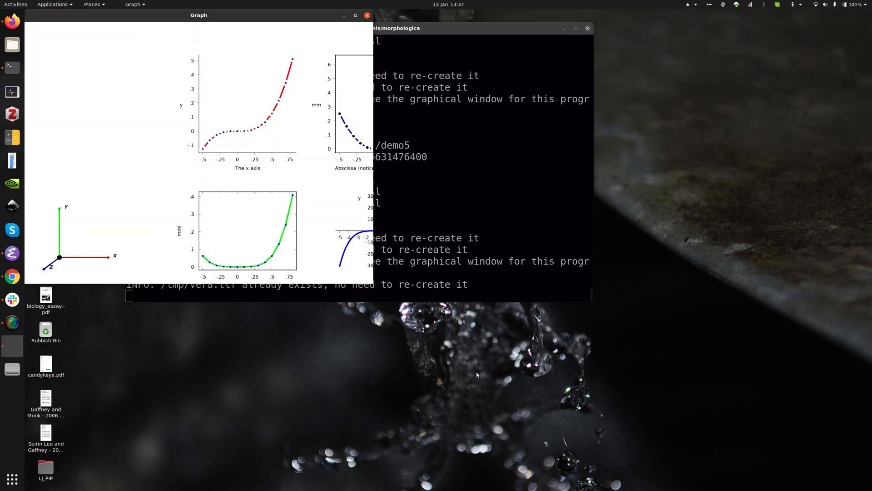
Maximise the Graph window so all four labelled plots and the XYZ axes show clearly.
{"action": "left_click", "coordinate": [355, 14]}
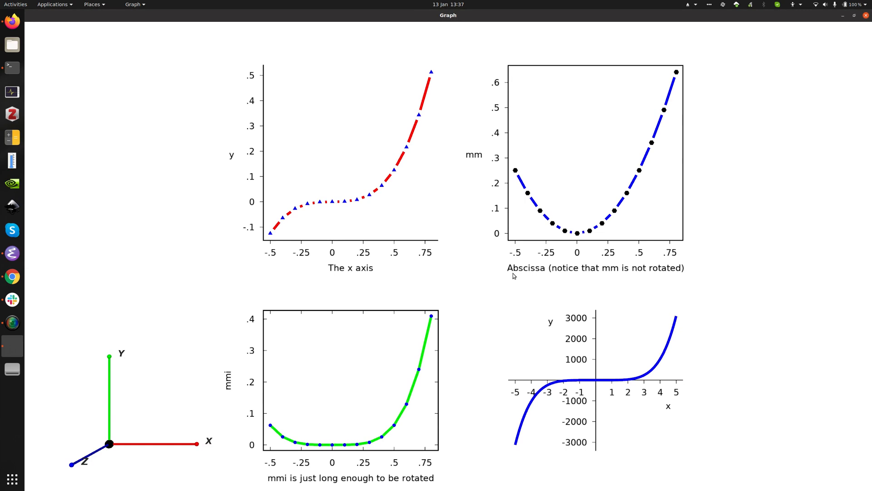
{"action": "mouse_move", "coordinate": [360, 133]}
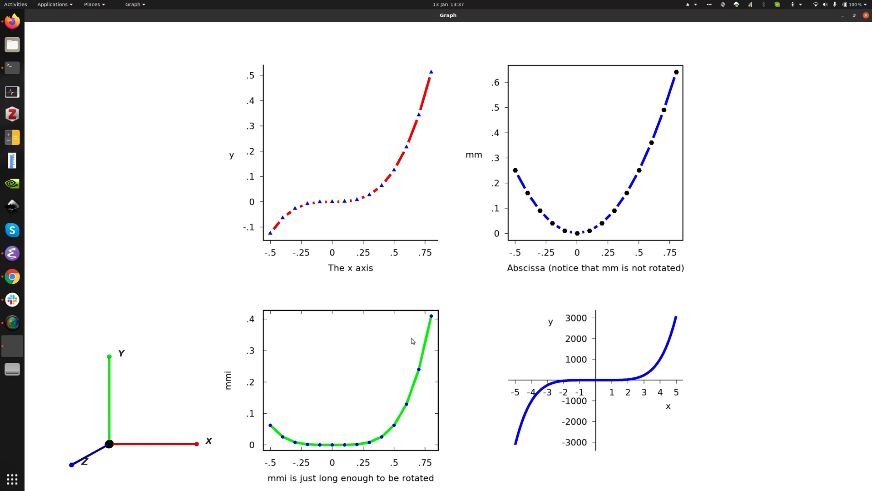
{"action": "mouse_move", "coordinate": [569, 401]}
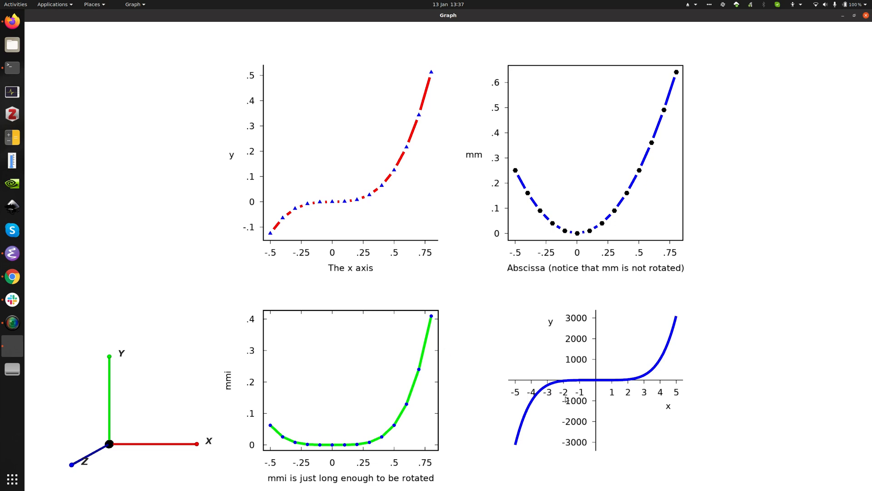
{"action": "mouse_move", "coordinate": [582, 283]}
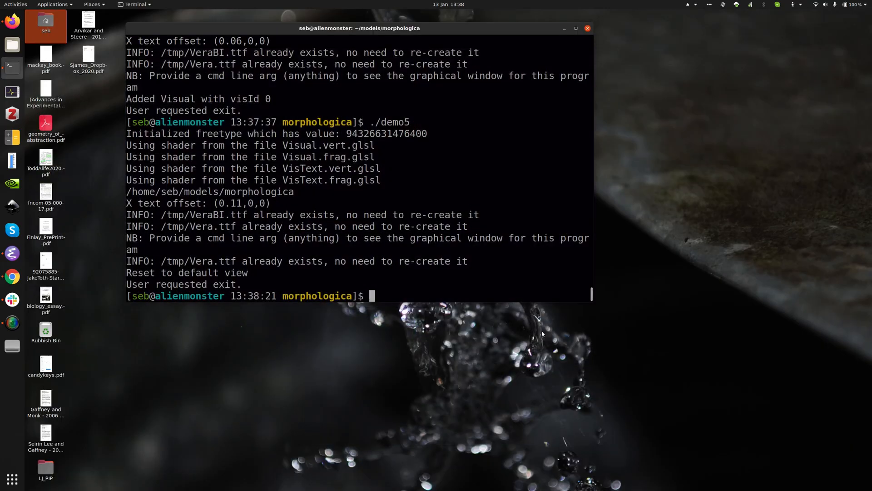
Launch the demo6 Keller-Segel simulation with its axon density and chemoattractant maps.
{"action": "type", "text": "./demo5"}
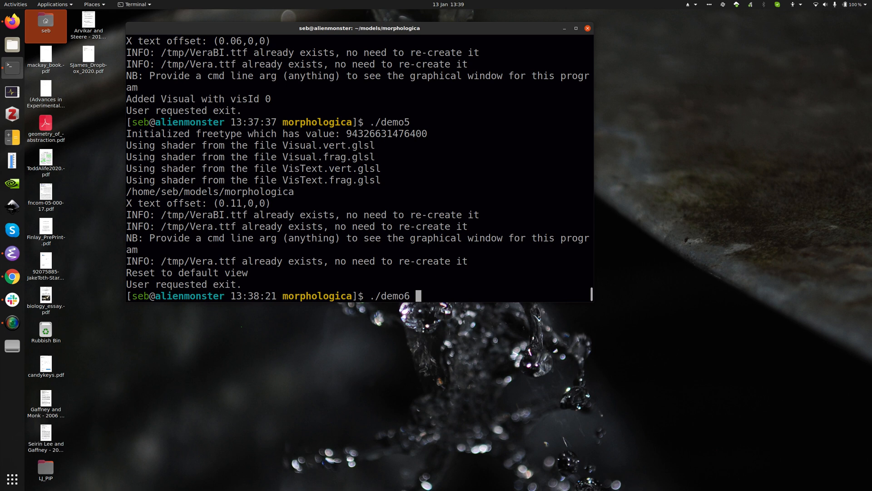
{"action": "key", "text": "Return"}
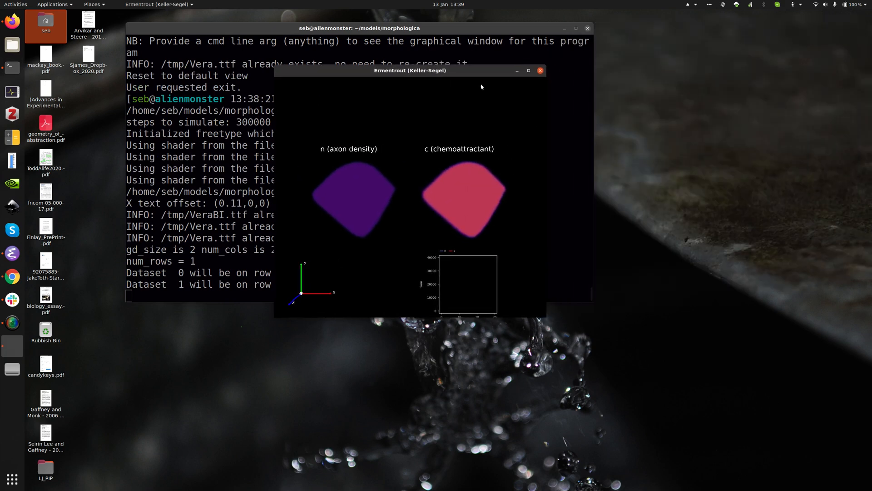
Maximise the Ermentrout (Keller-Segel) window and let the ring patterns and n/c sum curves develop.
{"action": "left_click", "coordinate": [529, 71]}
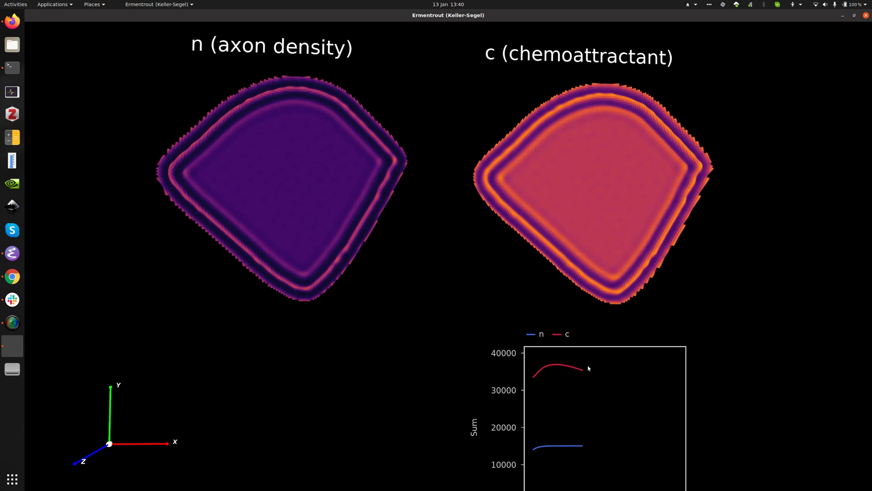
{"action": "mouse_move", "coordinate": [592, 377]}
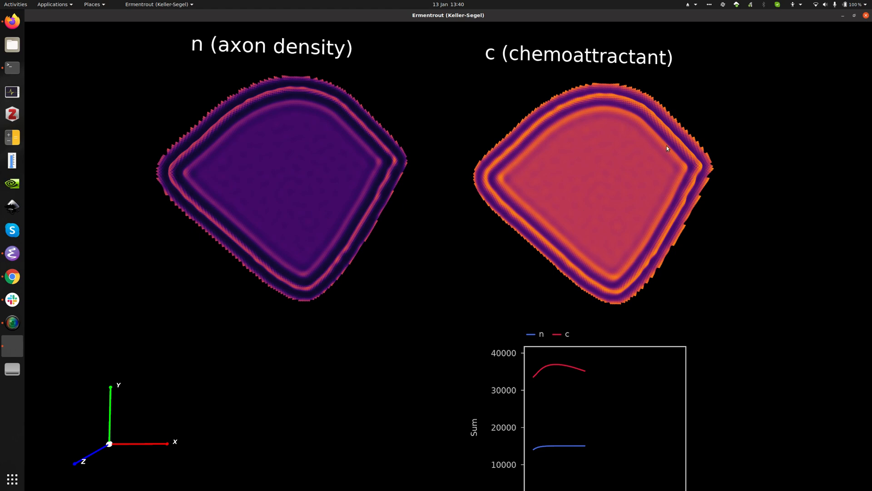
{"action": "mouse_move", "coordinate": [534, 300]}
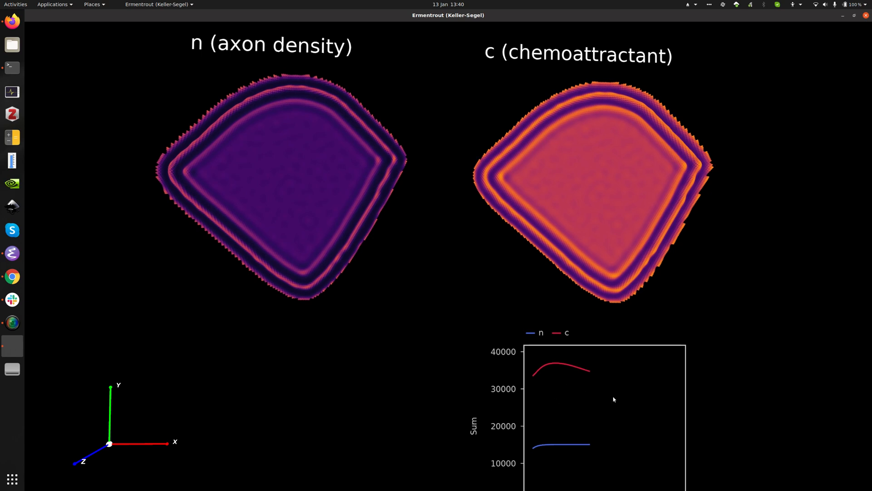
{"action": "scroll", "scroll_direction": "down", "scroll_amount": 3}
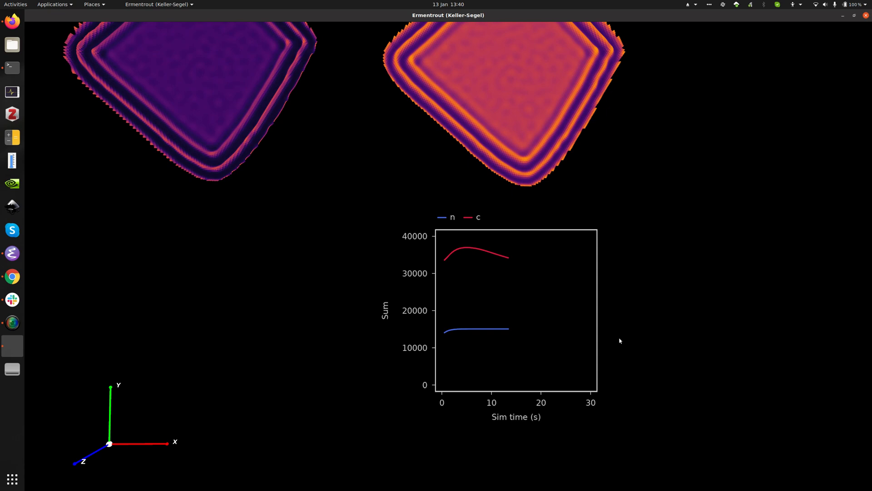
{"action": "mouse_move", "coordinate": [568, 333]}
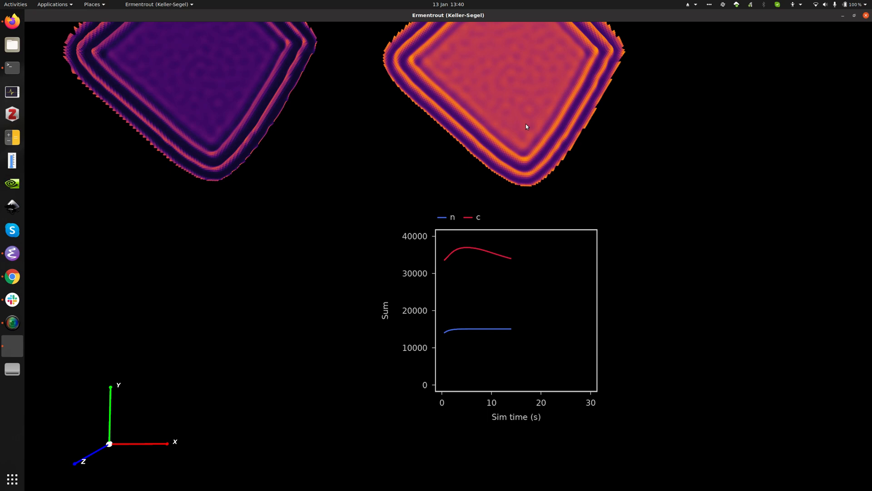
{"action": "mouse_move", "coordinate": [519, 140]}
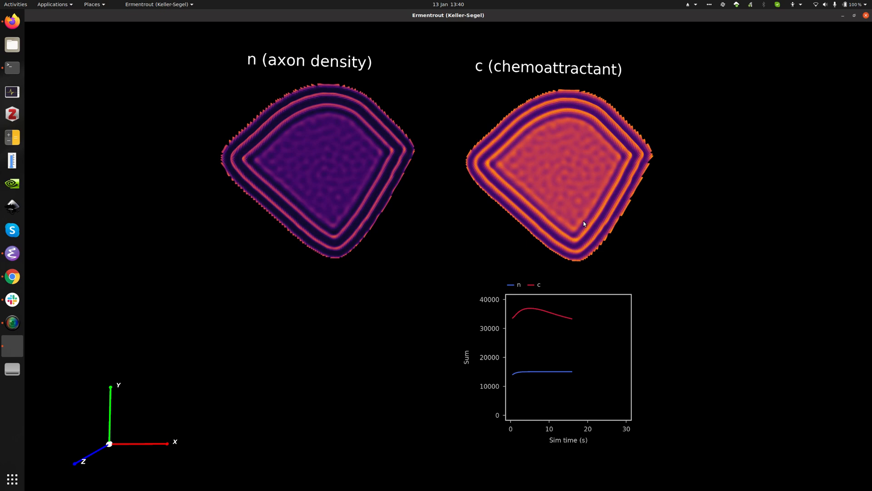
{"action": "mouse_move", "coordinate": [507, 239]}
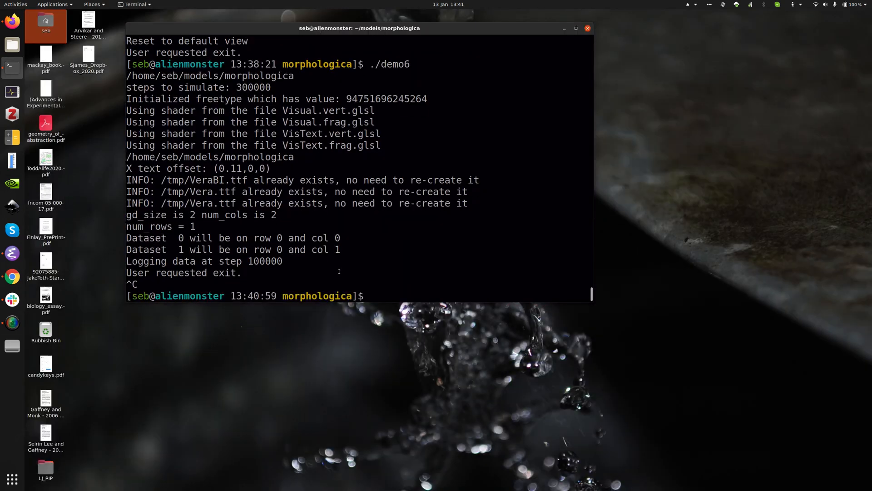
Change into the RetinoTectal folder and launch the demo7 retinotectal simulation window.
{"action": "type", "text": "cd ."}
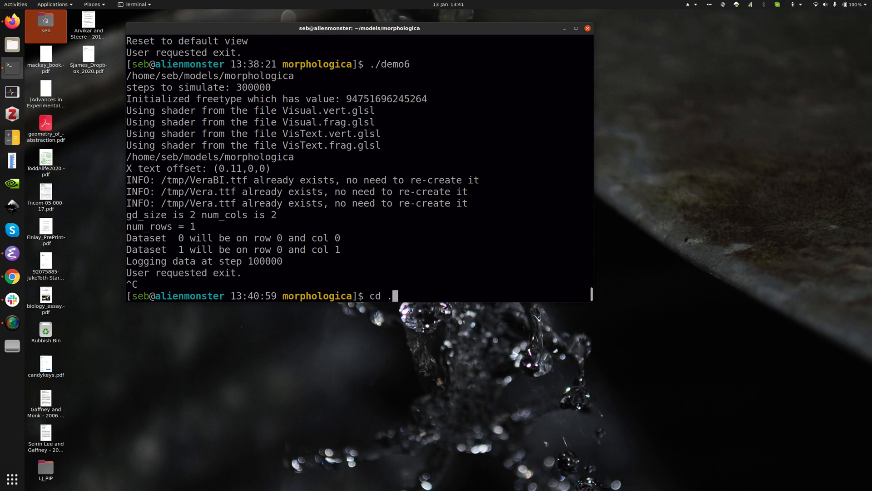
{"action": "type", "text": "./RetinoTectal/"}
{"action": "type", "text": "./d"}
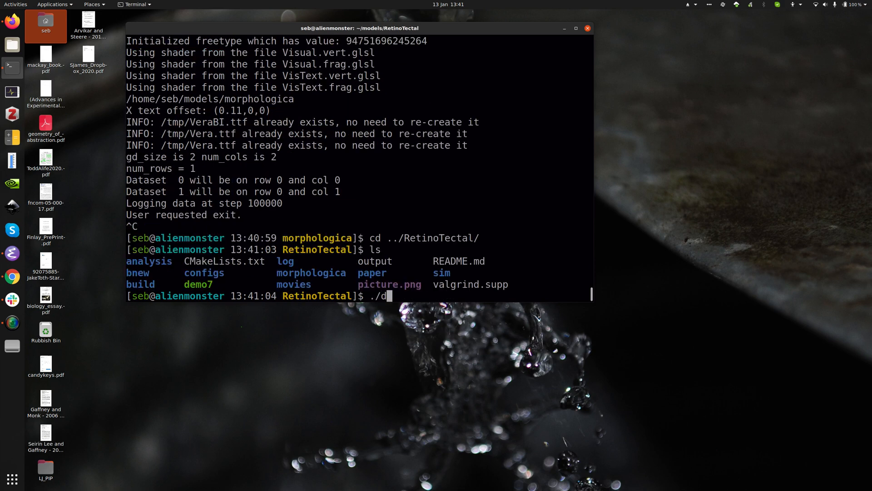
{"action": "key", "text": "Return"}
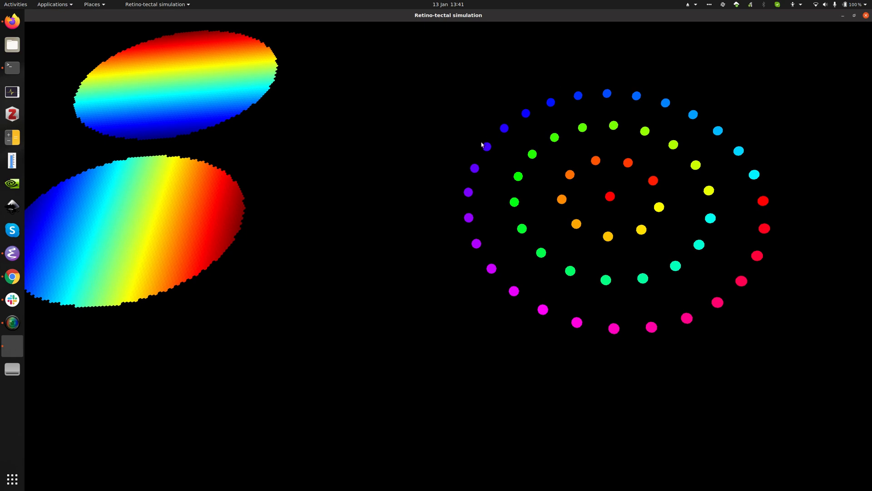
{"action": "mouse_move", "coordinate": [501, 133]}
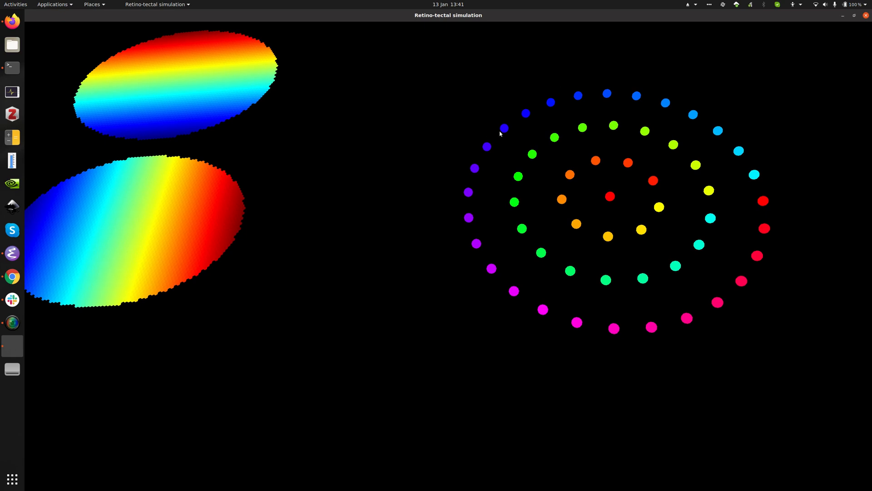
{"action": "mouse_move", "coordinate": [612, 216]}
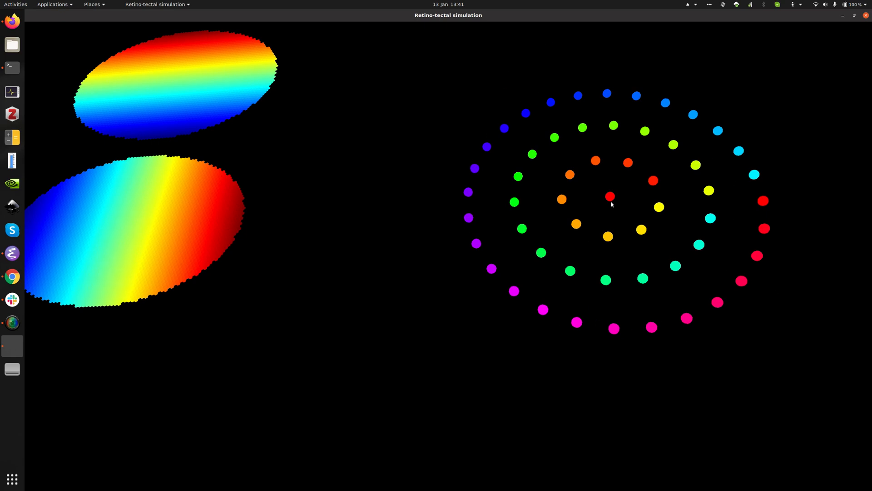
{"action": "mouse_move", "coordinate": [491, 192]}
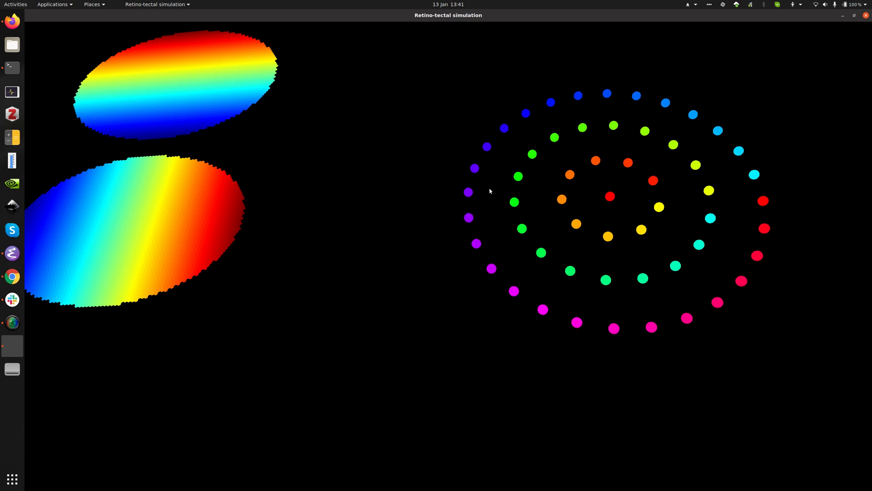
{"action": "mouse_move", "coordinate": [628, 250]}
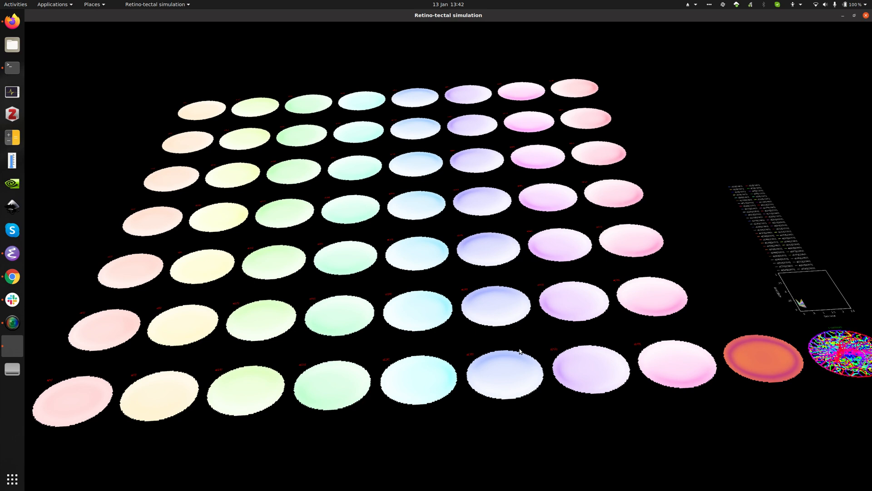
{"action": "mouse_move", "coordinate": [502, 337]}
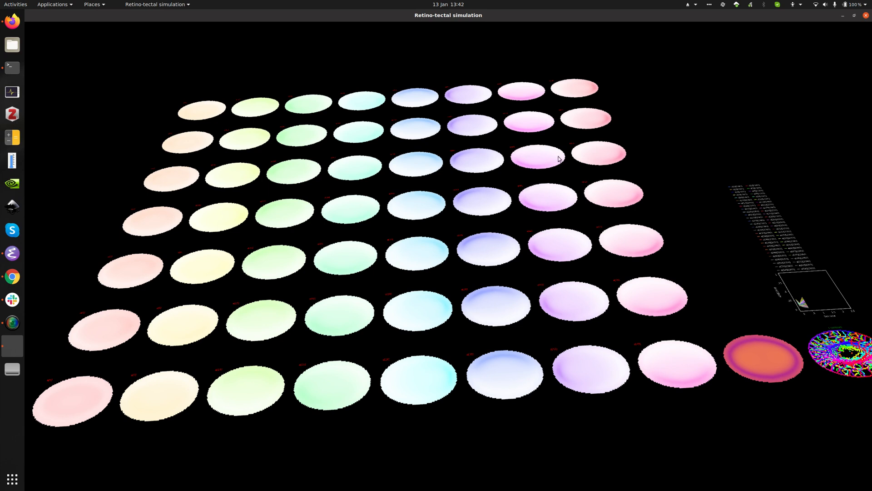
{"action": "mouse_move", "coordinate": [642, 368]}
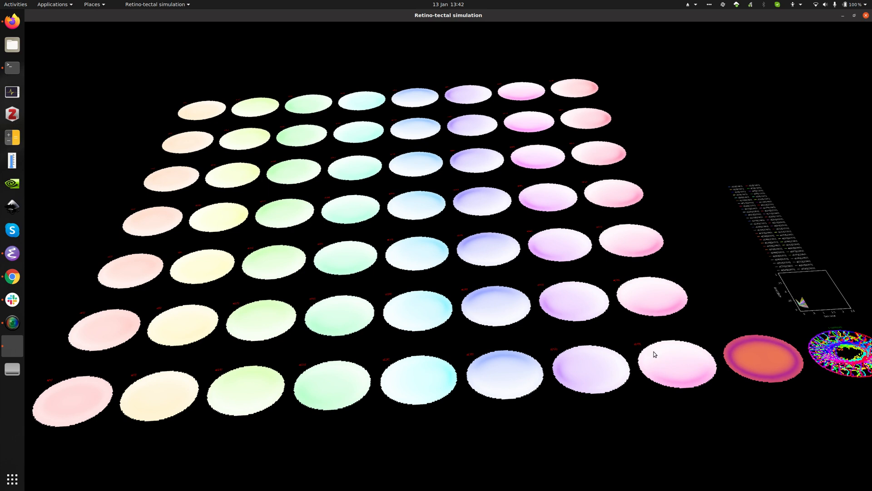
{"action": "mouse_move", "coordinate": [476, 163]}
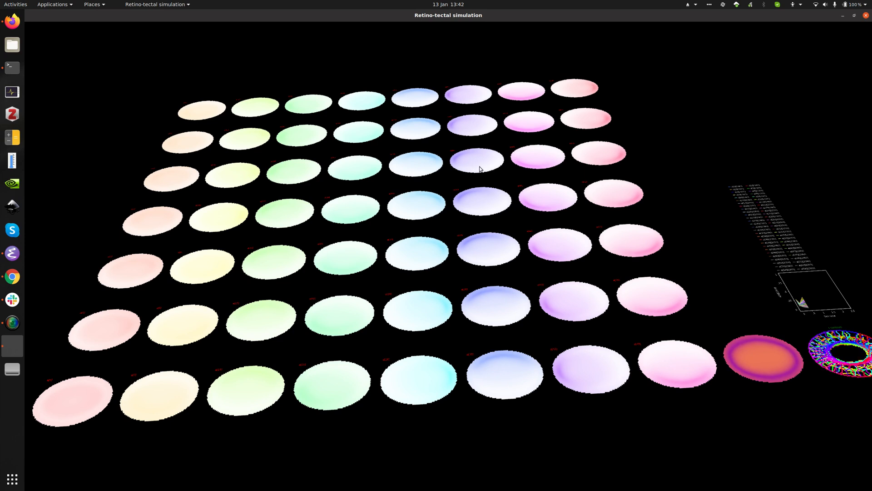
{"action": "mouse_move", "coordinate": [460, 163]}
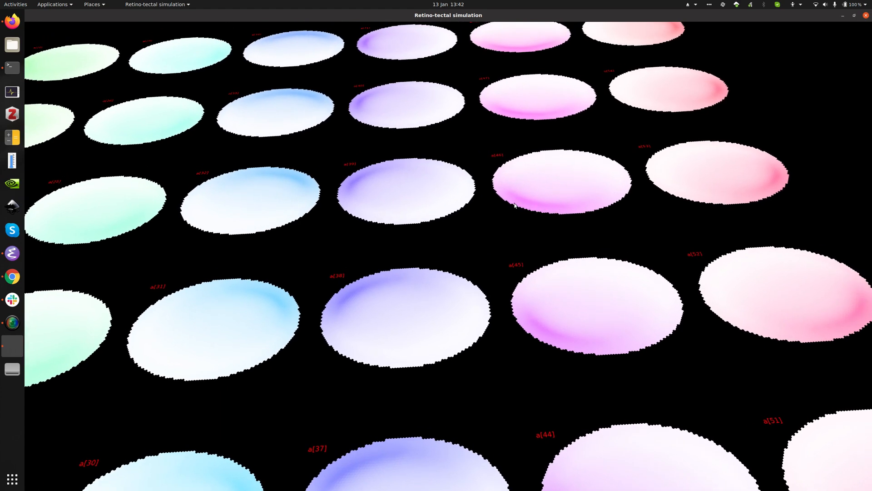
{"action": "mouse_move", "coordinate": [557, 210]}
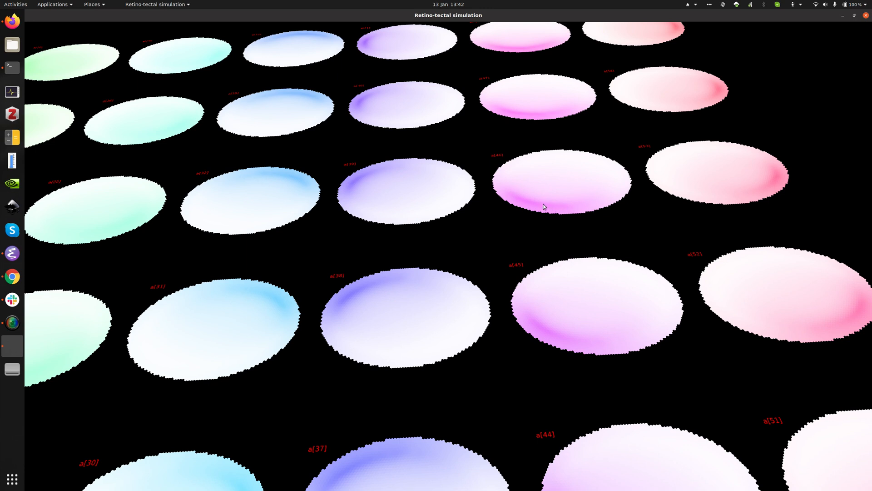
{"action": "mouse_move", "coordinate": [527, 205]}
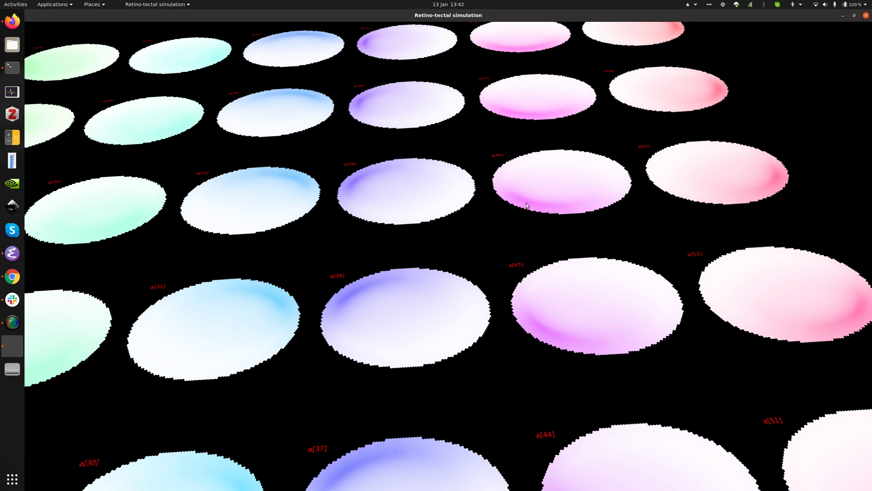
{"action": "mouse_move", "coordinate": [384, 180]}
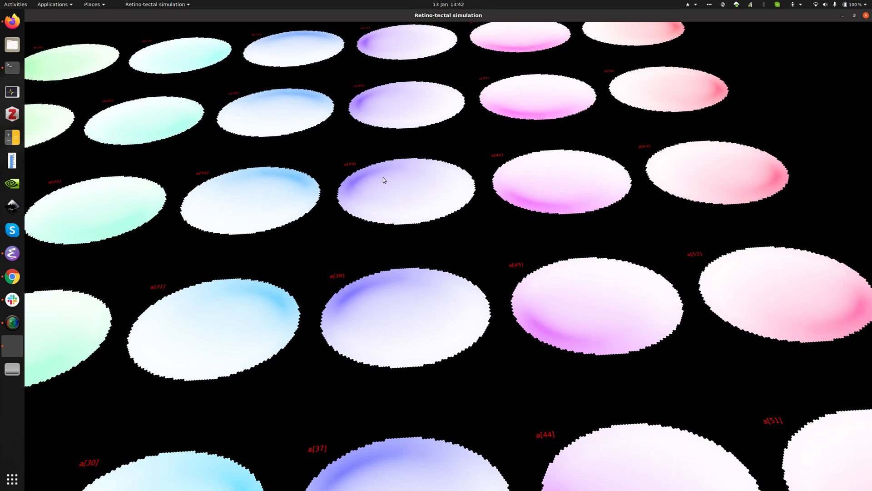
{"action": "mouse_move", "coordinate": [409, 225]}
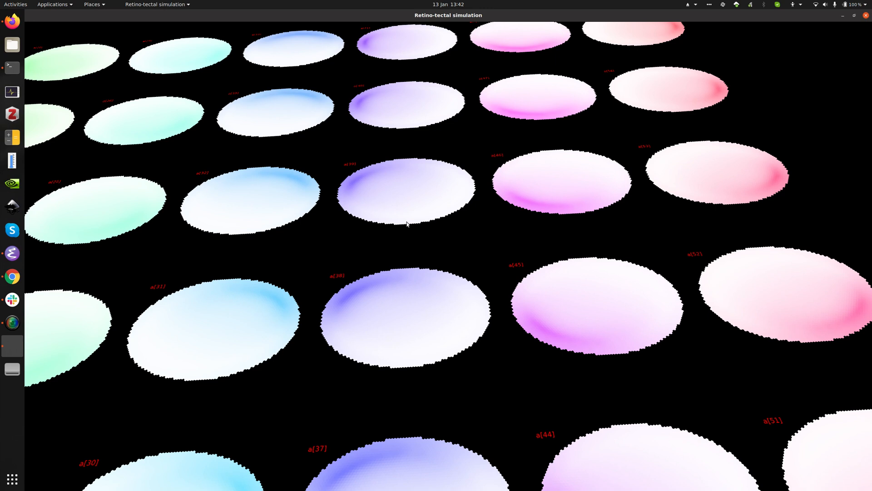
{"action": "mouse_move", "coordinate": [506, 165]}
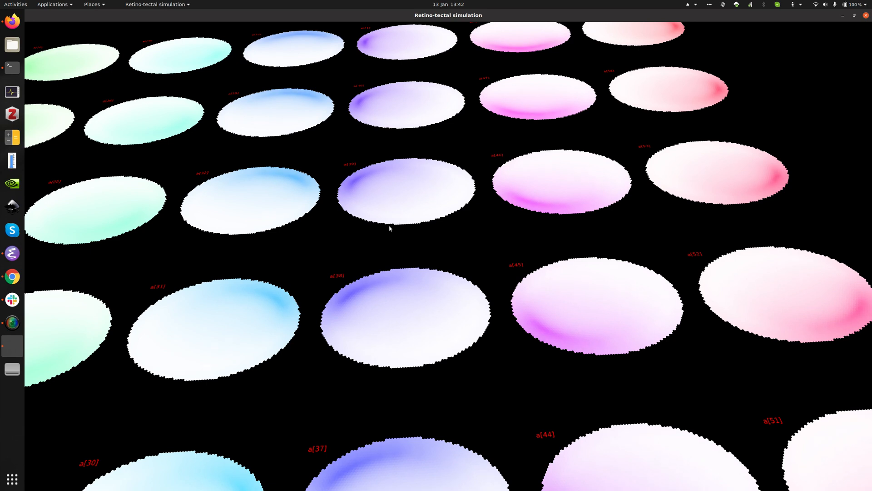
{"action": "mouse_move", "coordinate": [413, 221]}
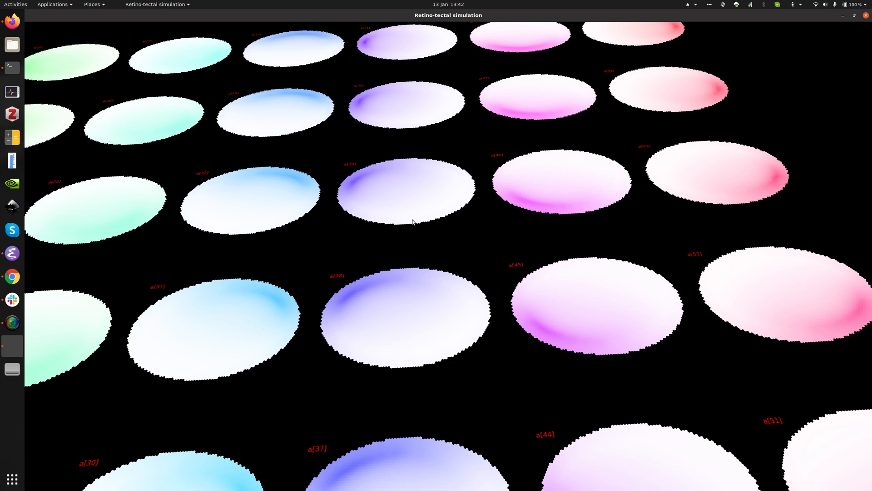
{"action": "mouse_move", "coordinate": [423, 164]}
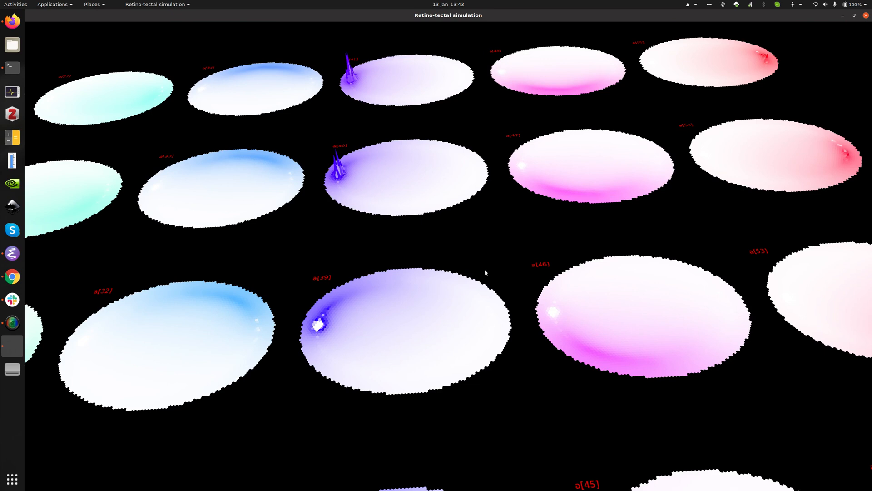
{"action": "mouse_move", "coordinate": [496, 244]}
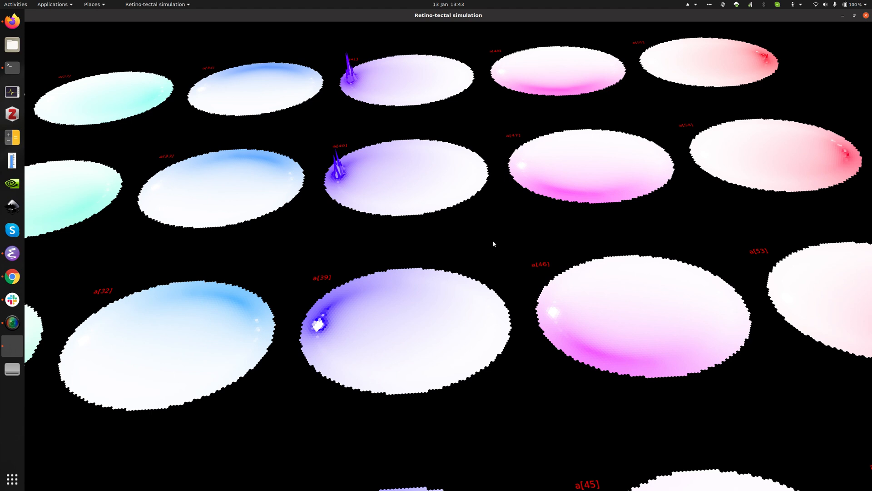
{"action": "mouse_move", "coordinate": [480, 241]}
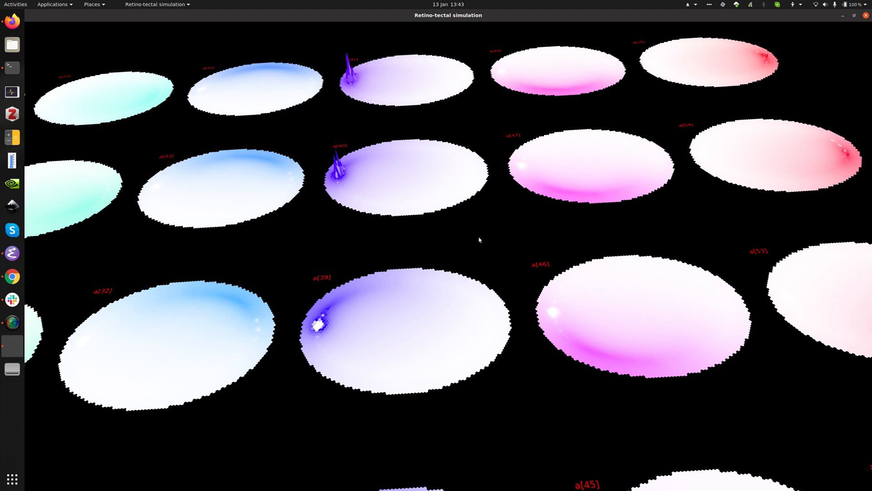
{"action": "mouse_move", "coordinate": [489, 220]}
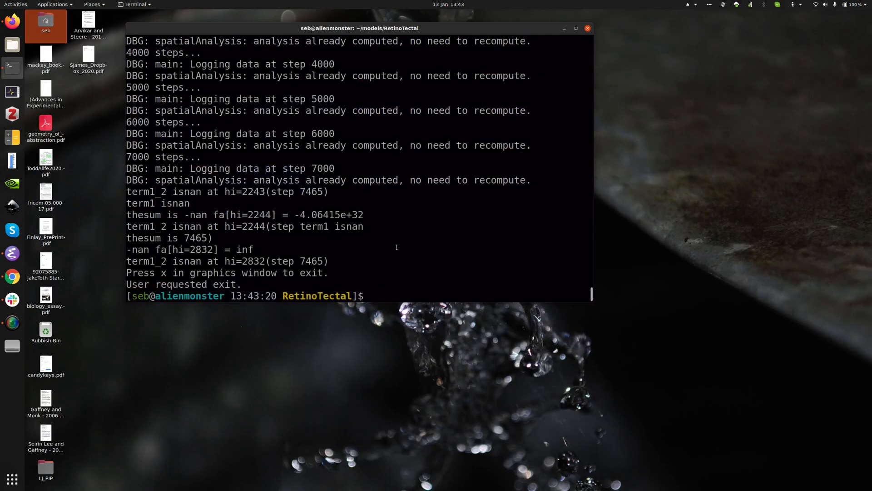
Change into SelfOrganisingMaps, run ./demo8 and maximise the GCAL window of retina, LGN and V1 maps.
{"action": "type", "text": "cd ../SelfOrganisingMaps/"}
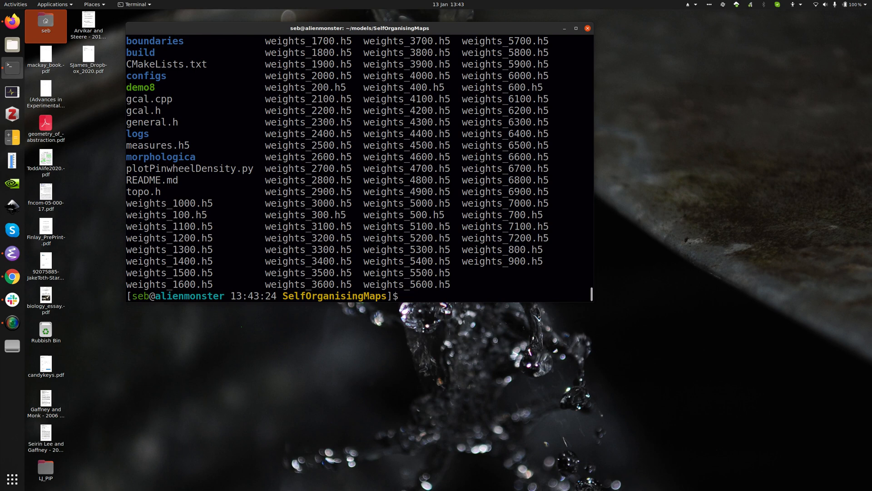
{"action": "type", "text": "./demo8"}
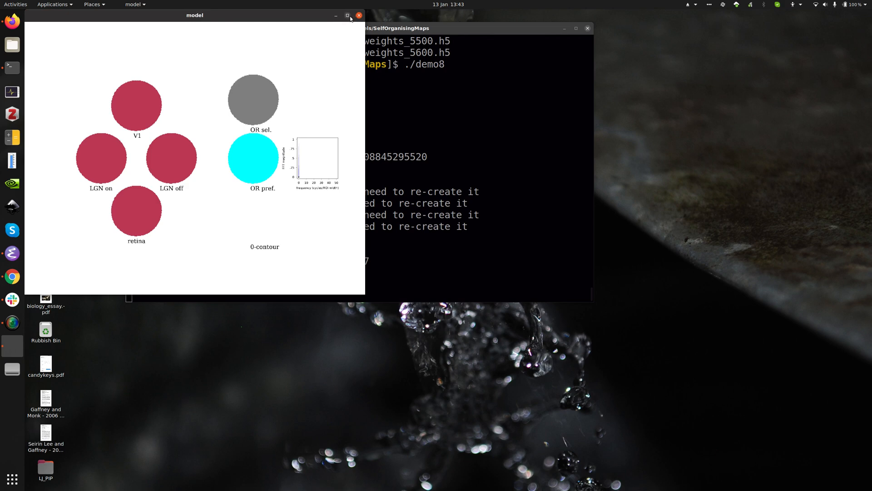
{"action": "left_click", "coordinate": [346, 15]}
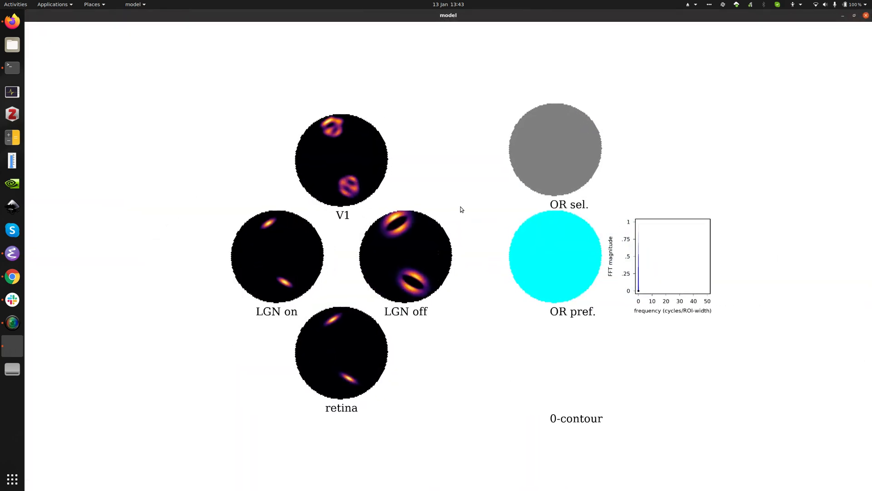